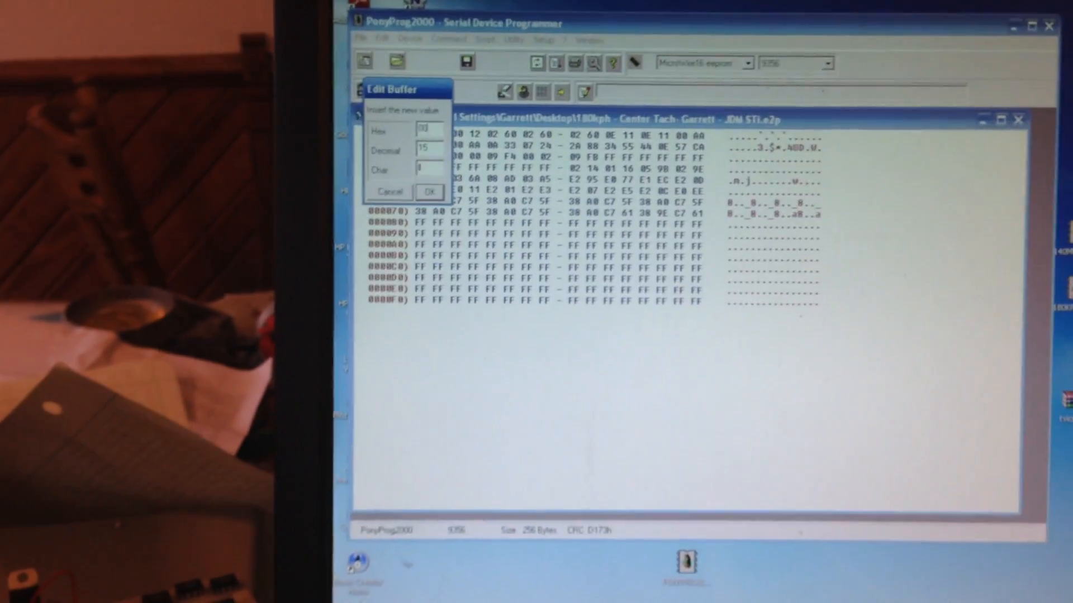
# Confirm the edited buffer byte as hex 0F
pyautogui.click(429, 191)
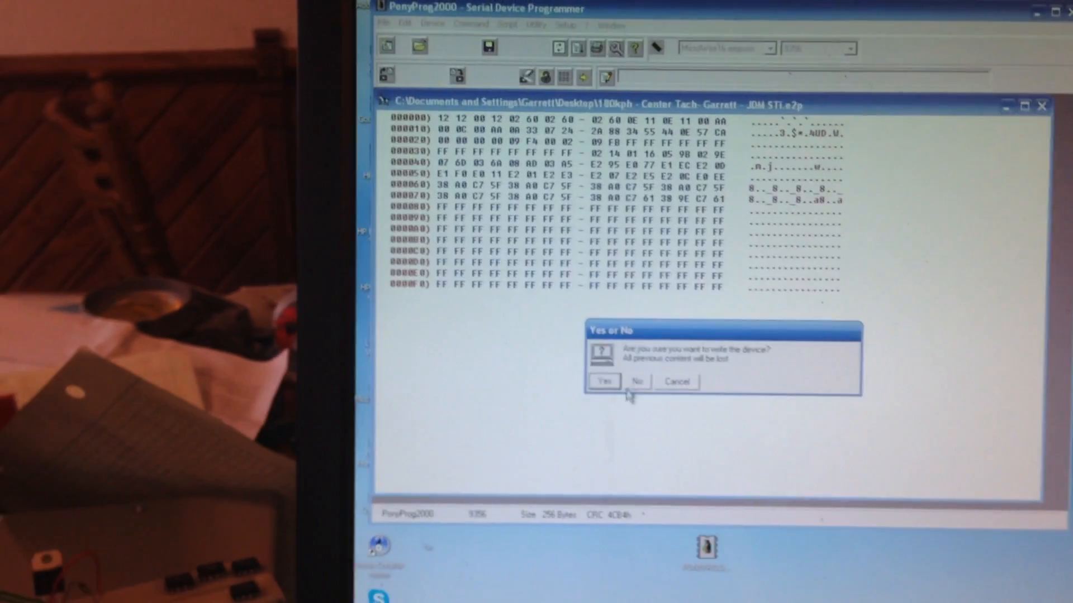
# Confirm writing the buffer to the 93C56, then dismiss the write-failed and verify-failed notices
pyautogui.click(603, 381)
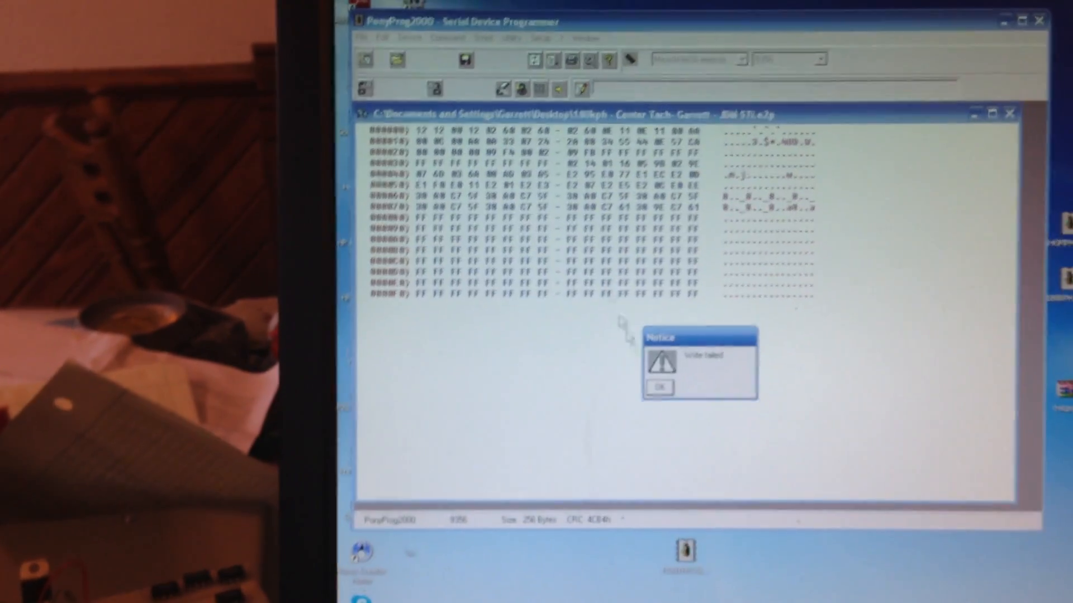
pyautogui.click(659, 387)
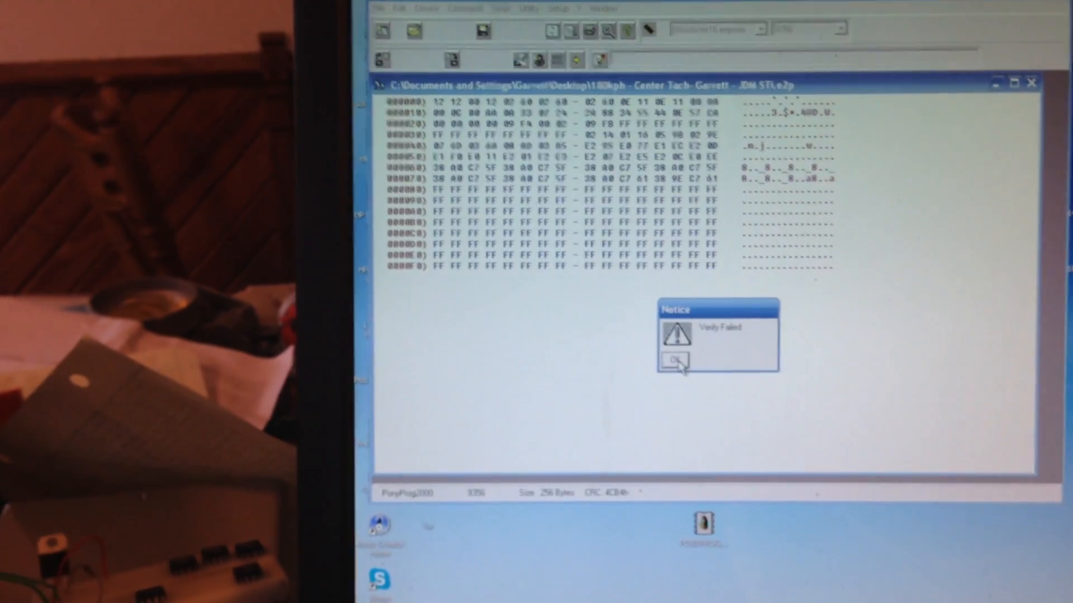
pyautogui.click(674, 361)
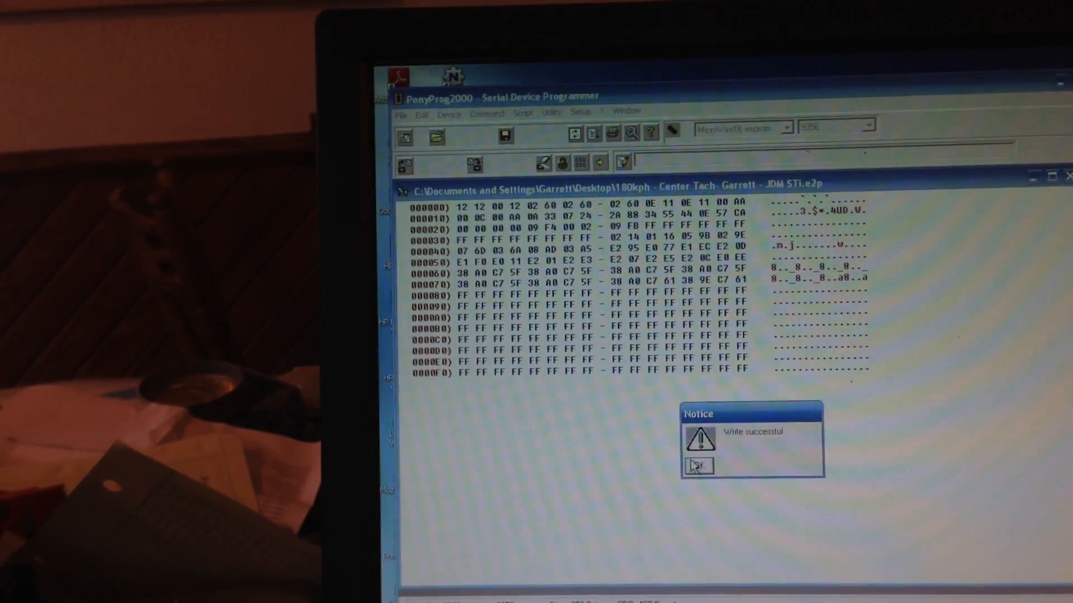
# Dismiss the write-successful notice and open the Command menu to verify the chip
pyautogui.click(698, 465)
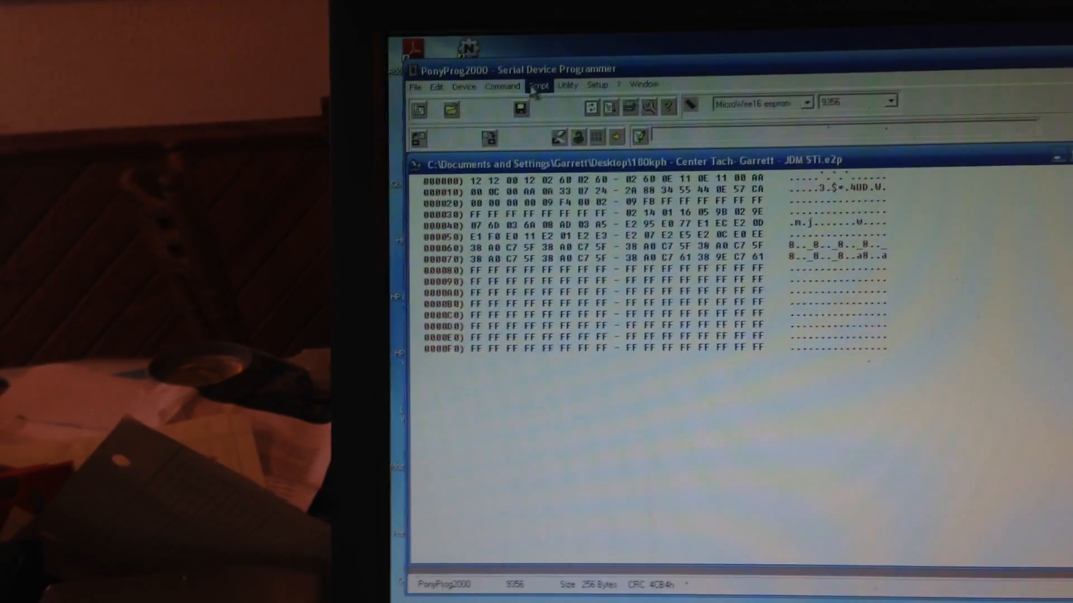
pyautogui.click(479, 110)
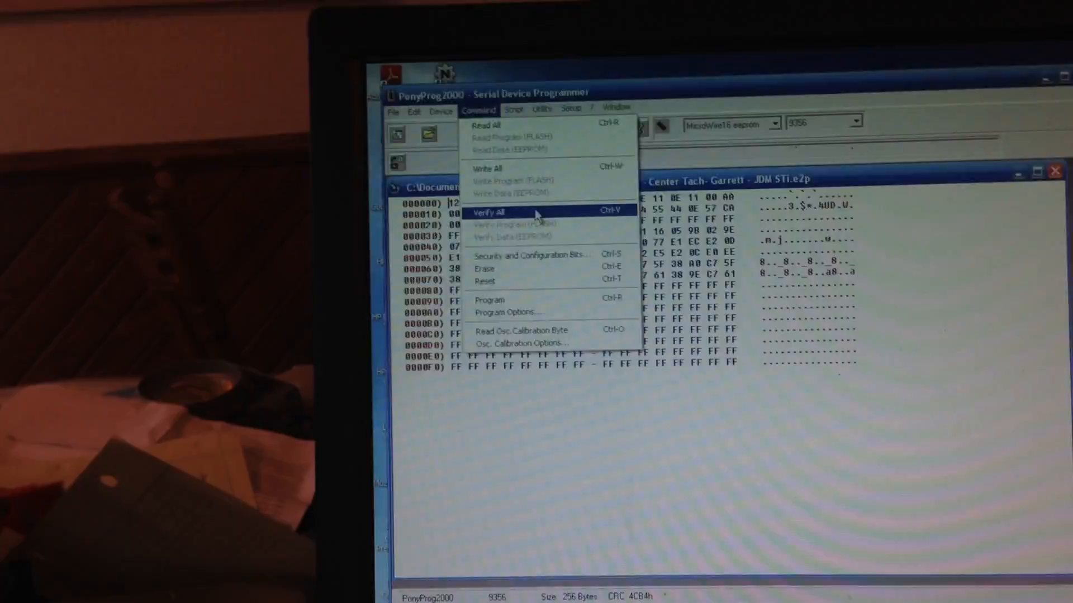